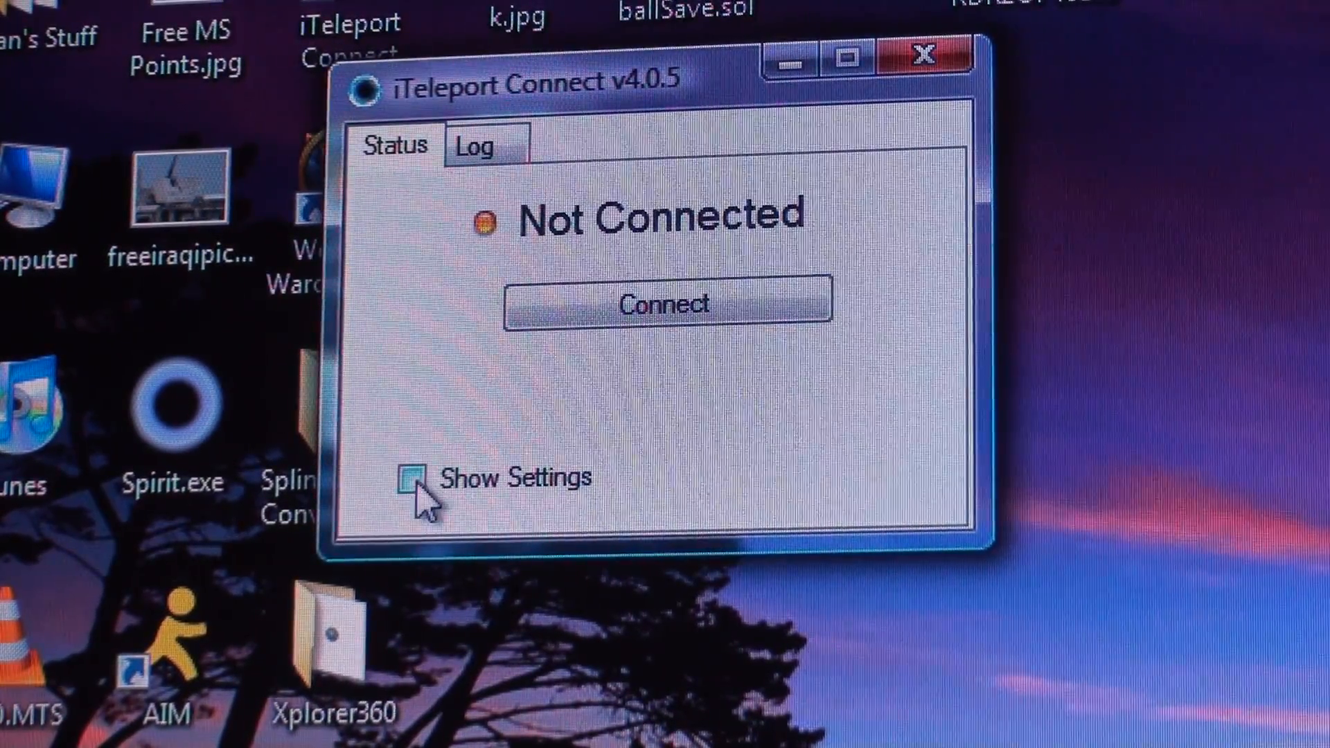
Reveal the account settings, check the saved username, and connect the PC to the iTeleport service.
left_click(414, 480)
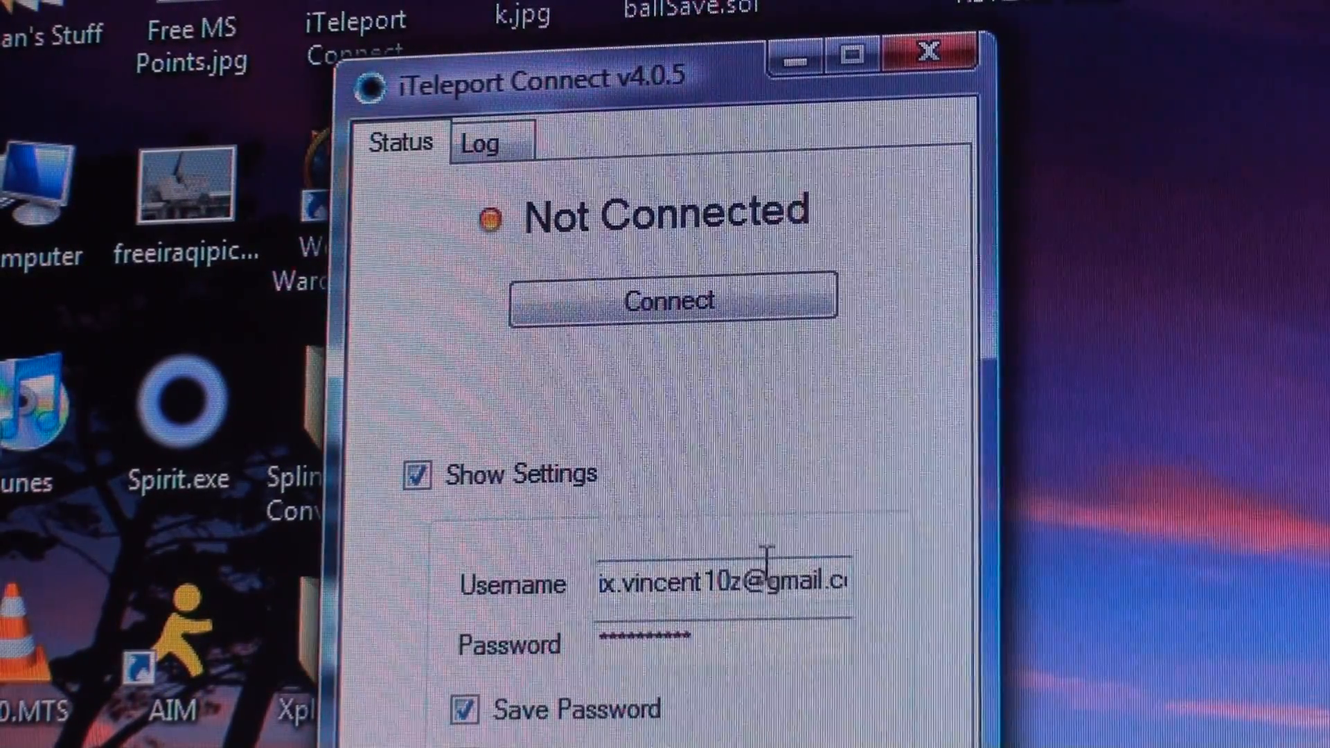
double_click(802, 580)
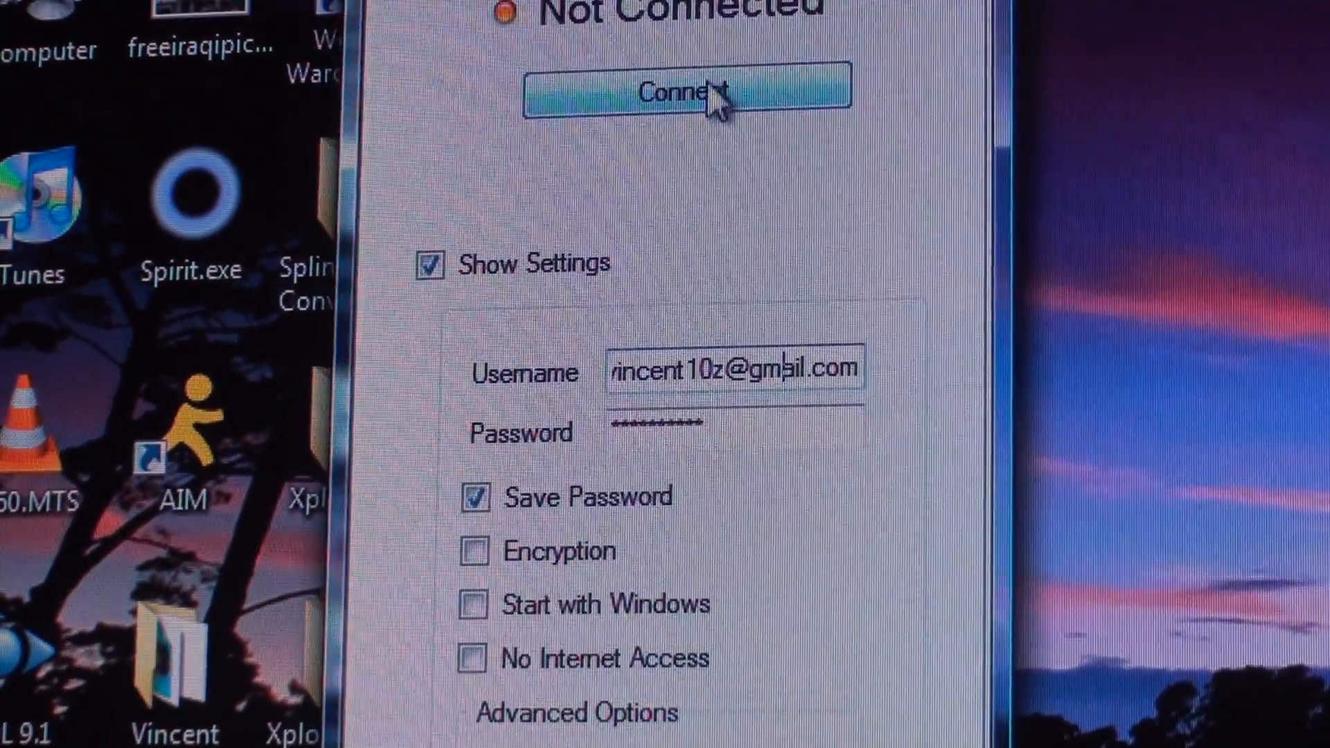
left_click(683, 91)
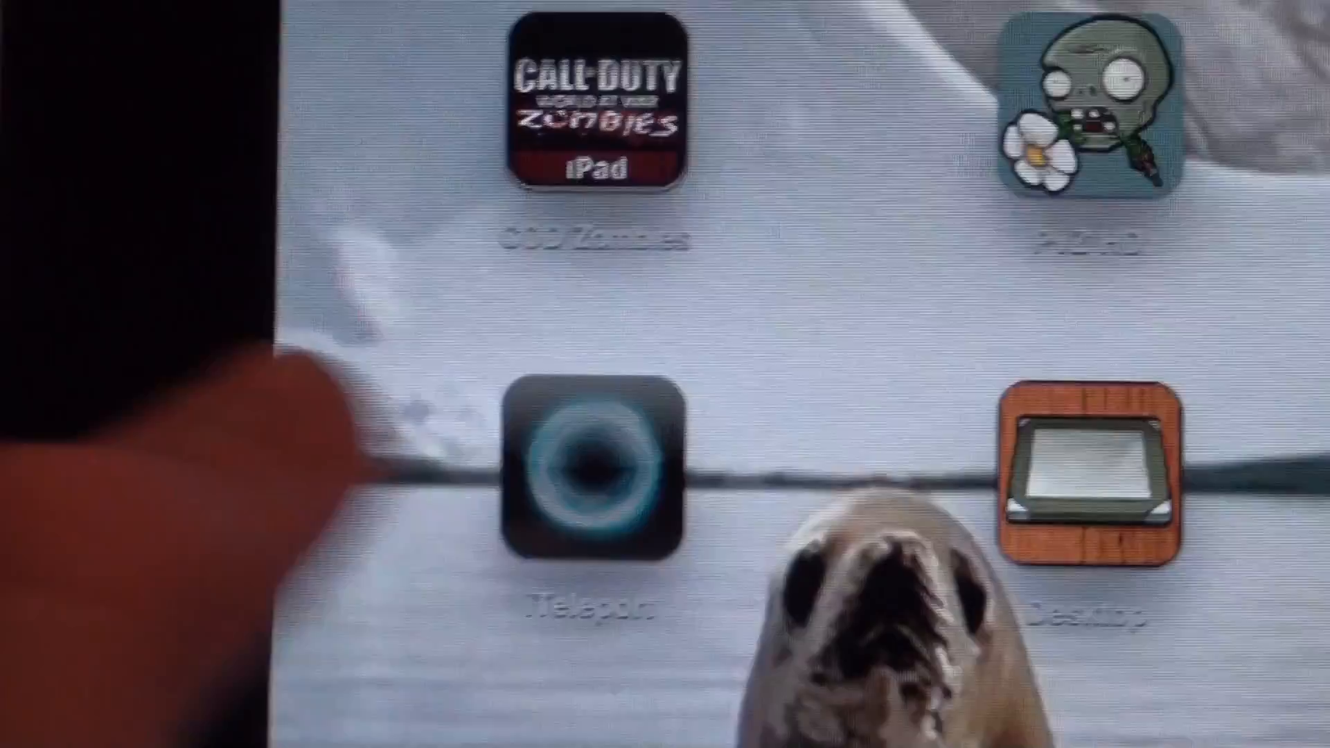
Launch the iTeleport app from the iPad home screen to list the saved computers.
left_click(594, 475)
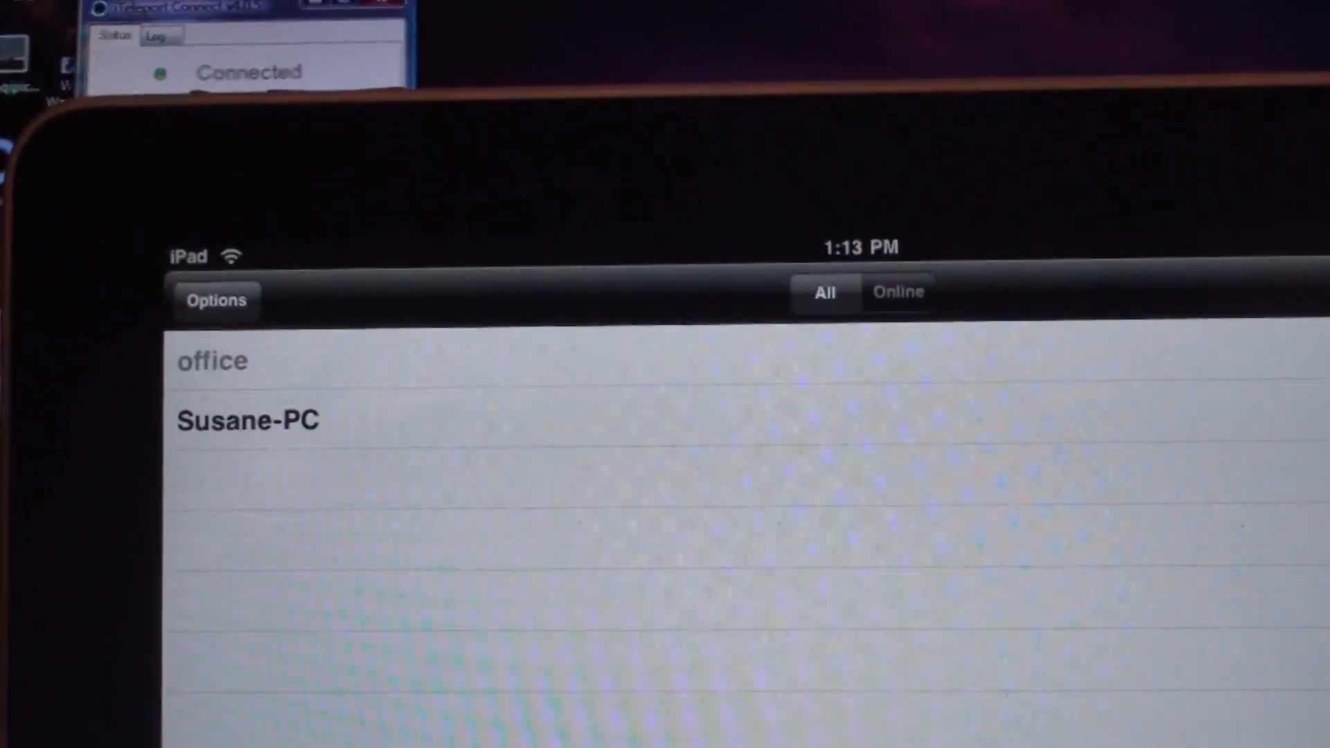
Show the Options view for the saved office and Susane-PC computers.
left_click(216, 299)
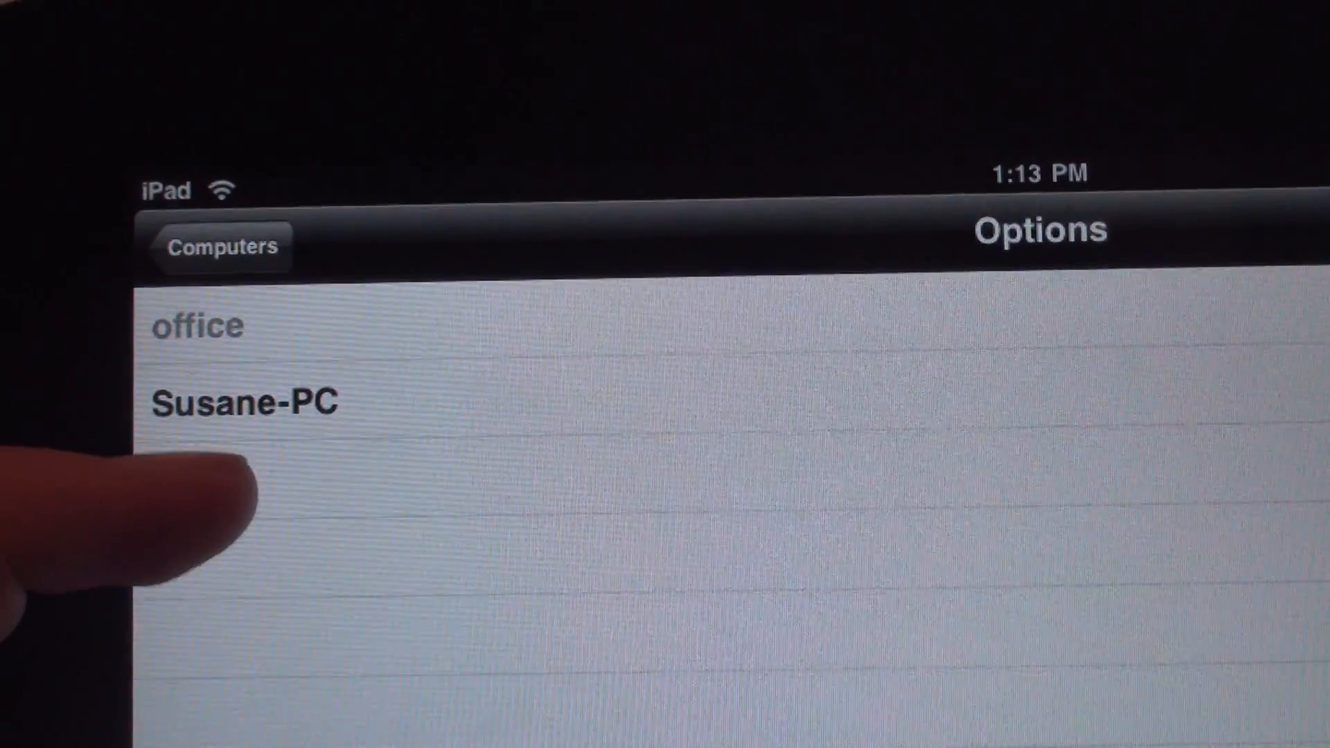
left_click(245, 402)
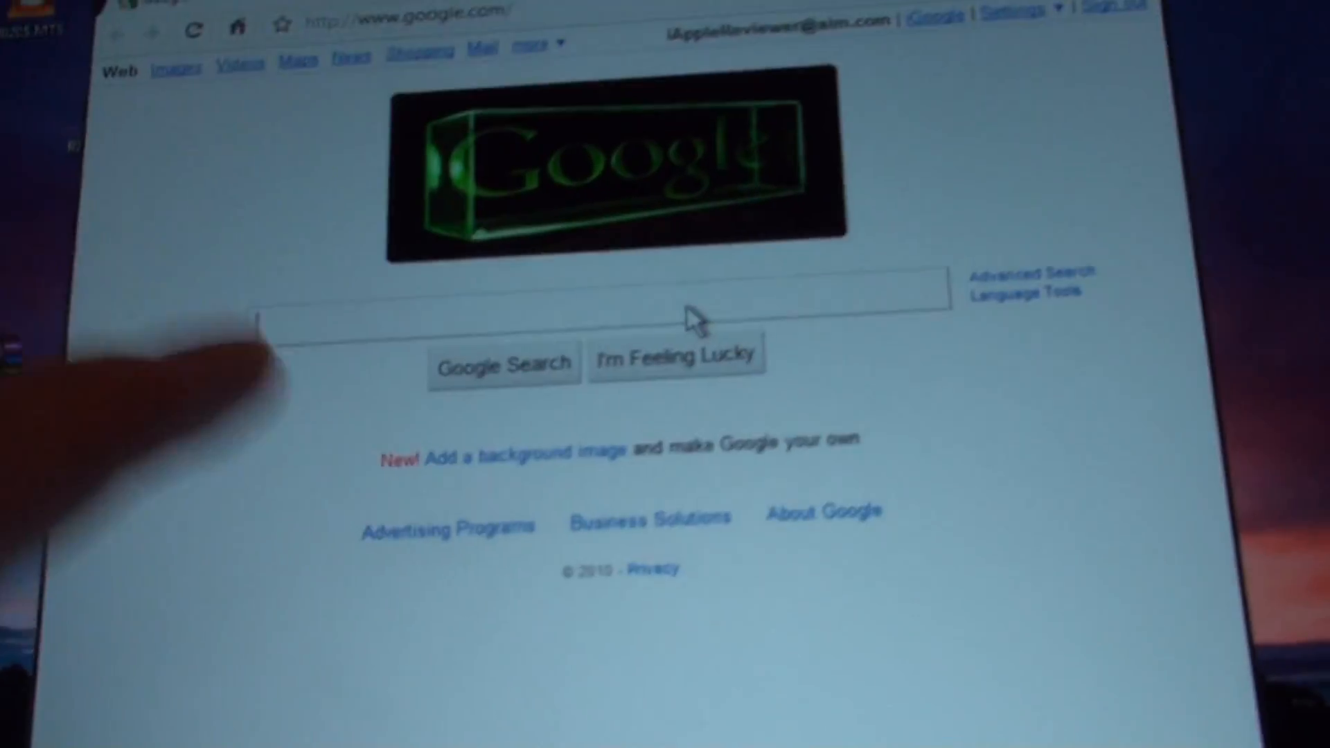
Search Google for 'youtube' in the remote PC's browser to reach the YouTube homepage.
left_click(593, 314)
type("youtube")
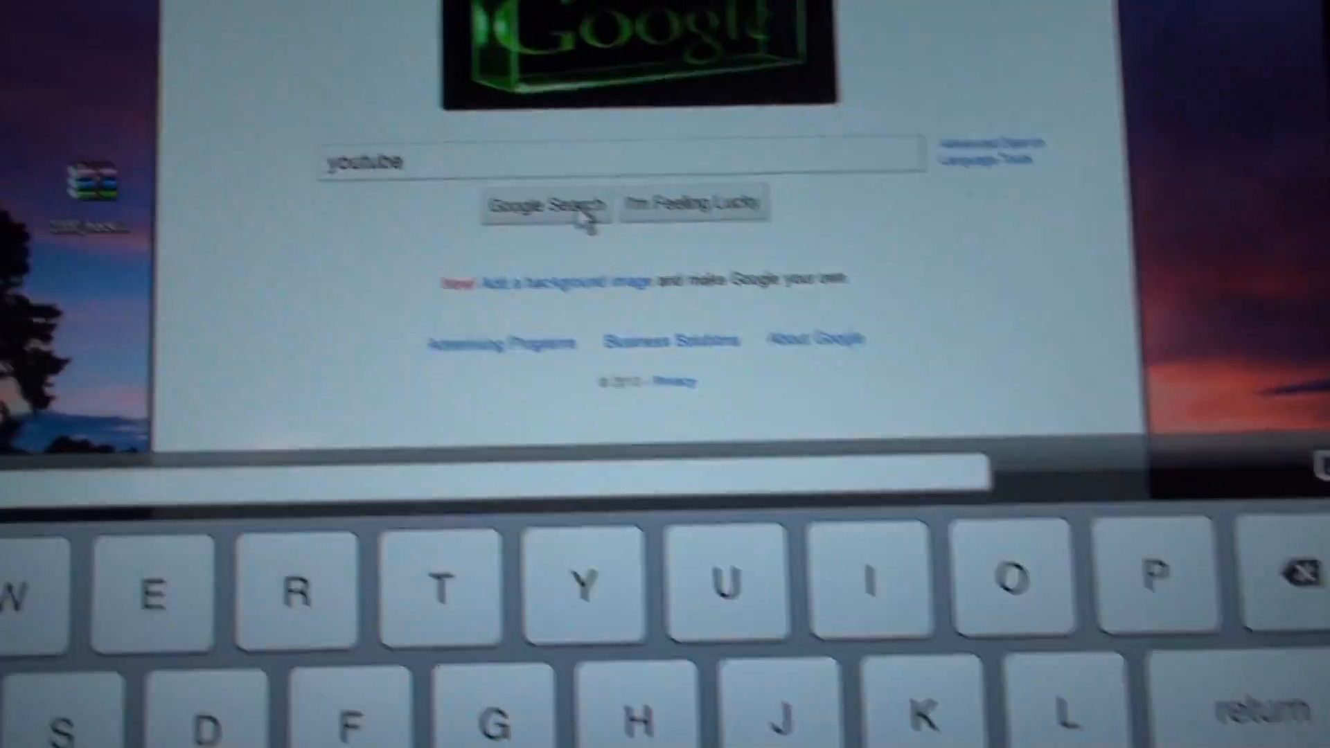
left_click(546, 205)
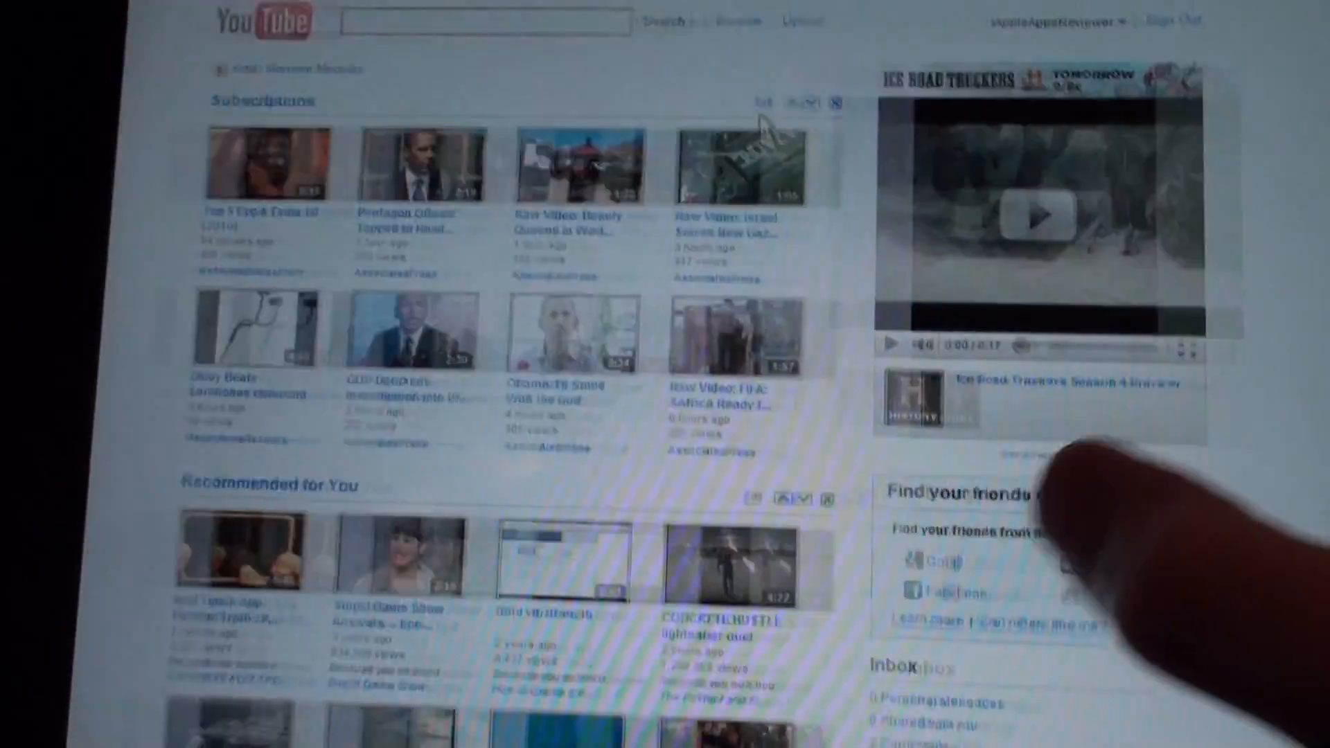
Scroll down the remote YouTube page to its recommendations and Recent Activity, then select the page.
scroll("down", 3)
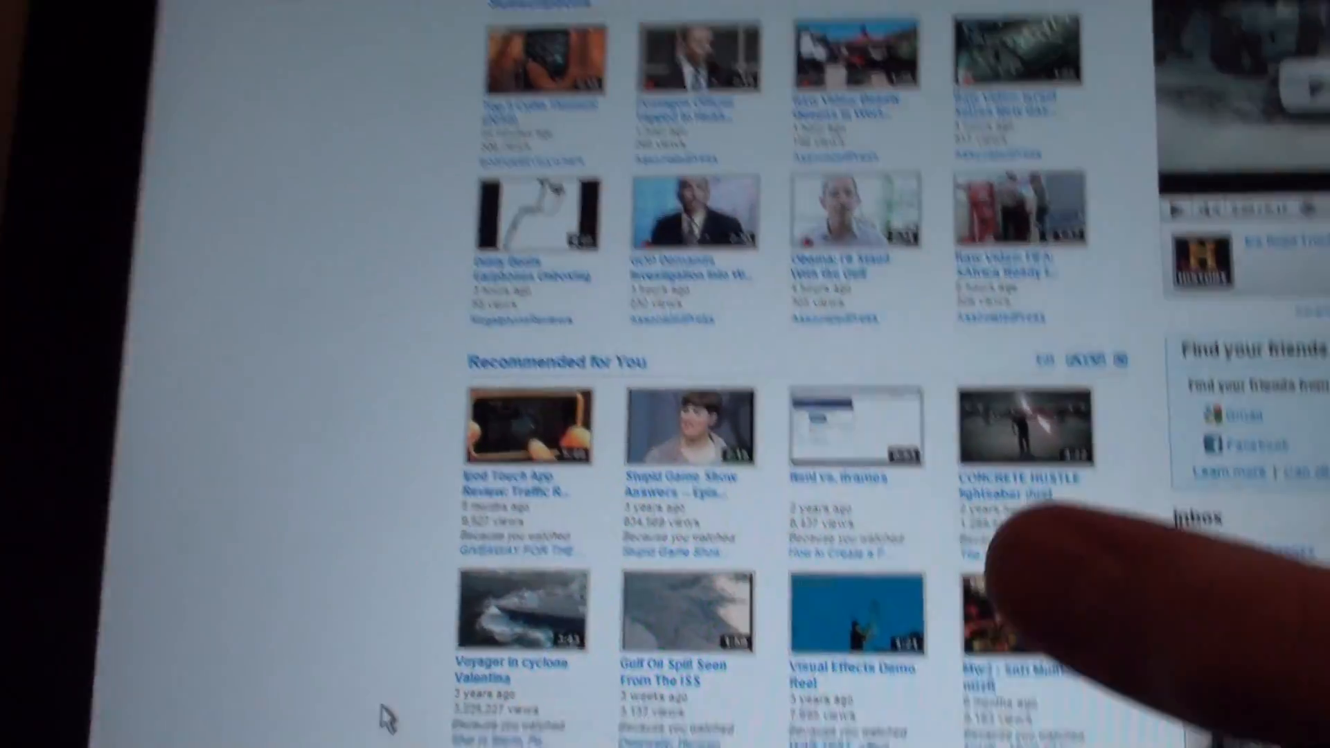
scroll("down", 3)
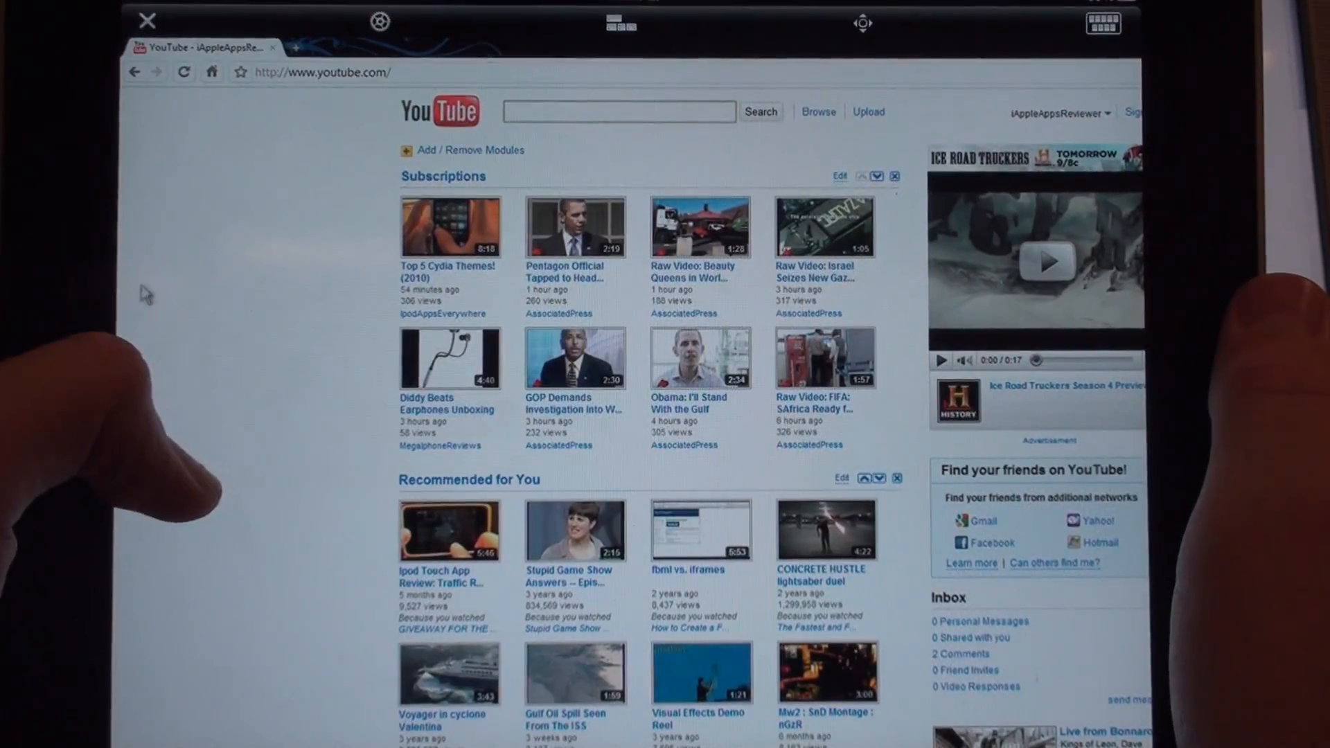
scroll("down", 3)
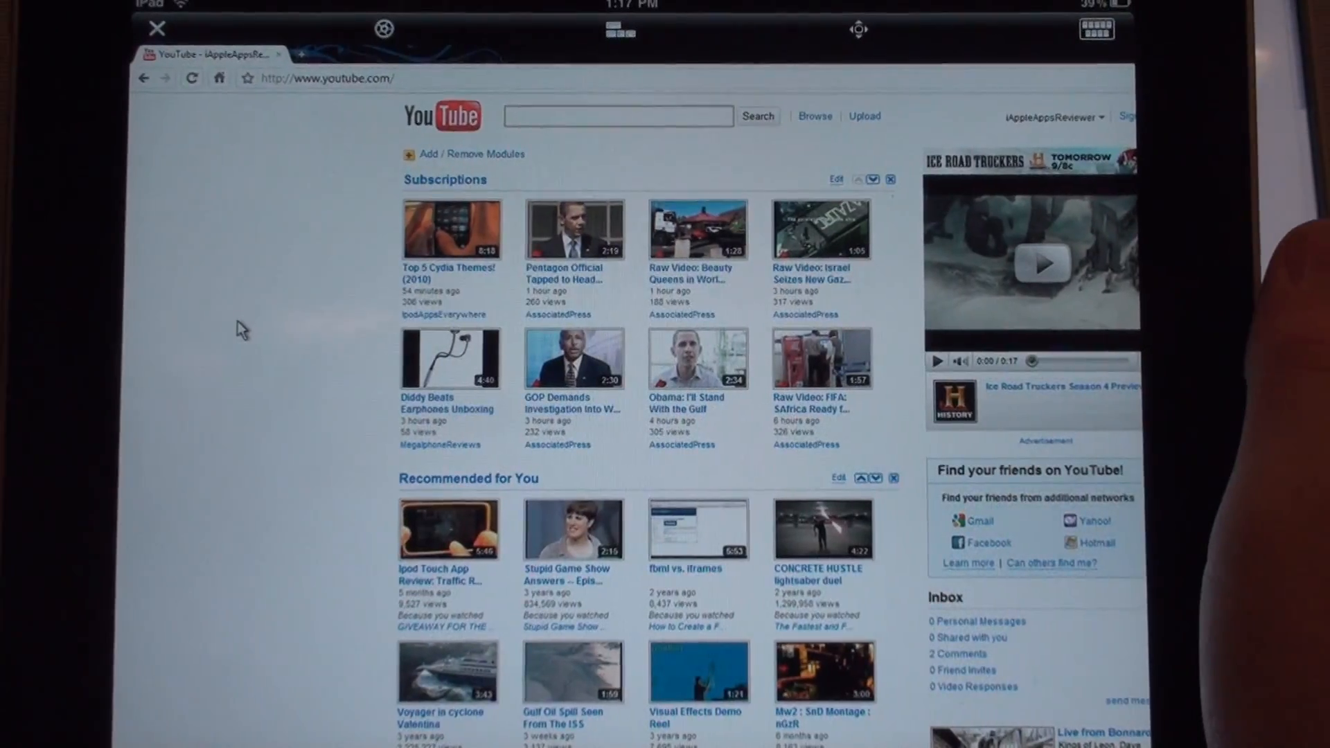
scroll("down", 3)
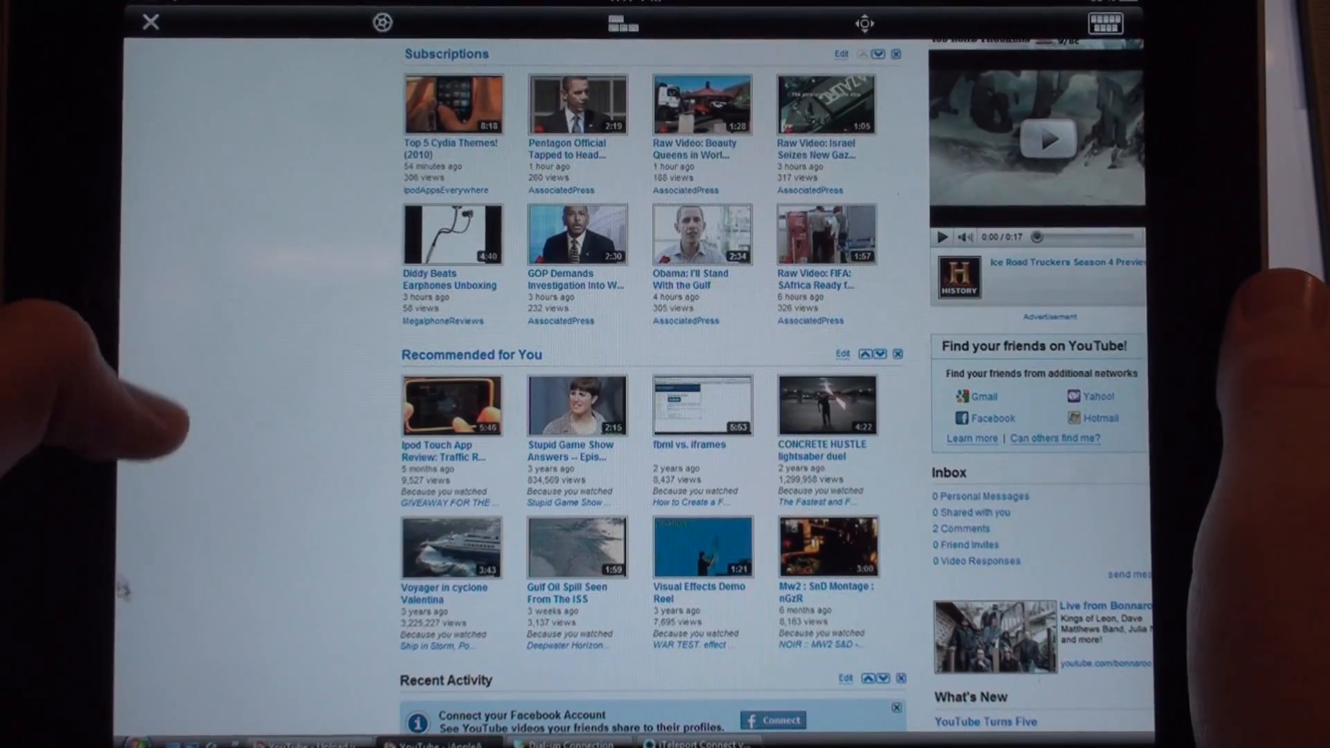
left_click(146, 740)
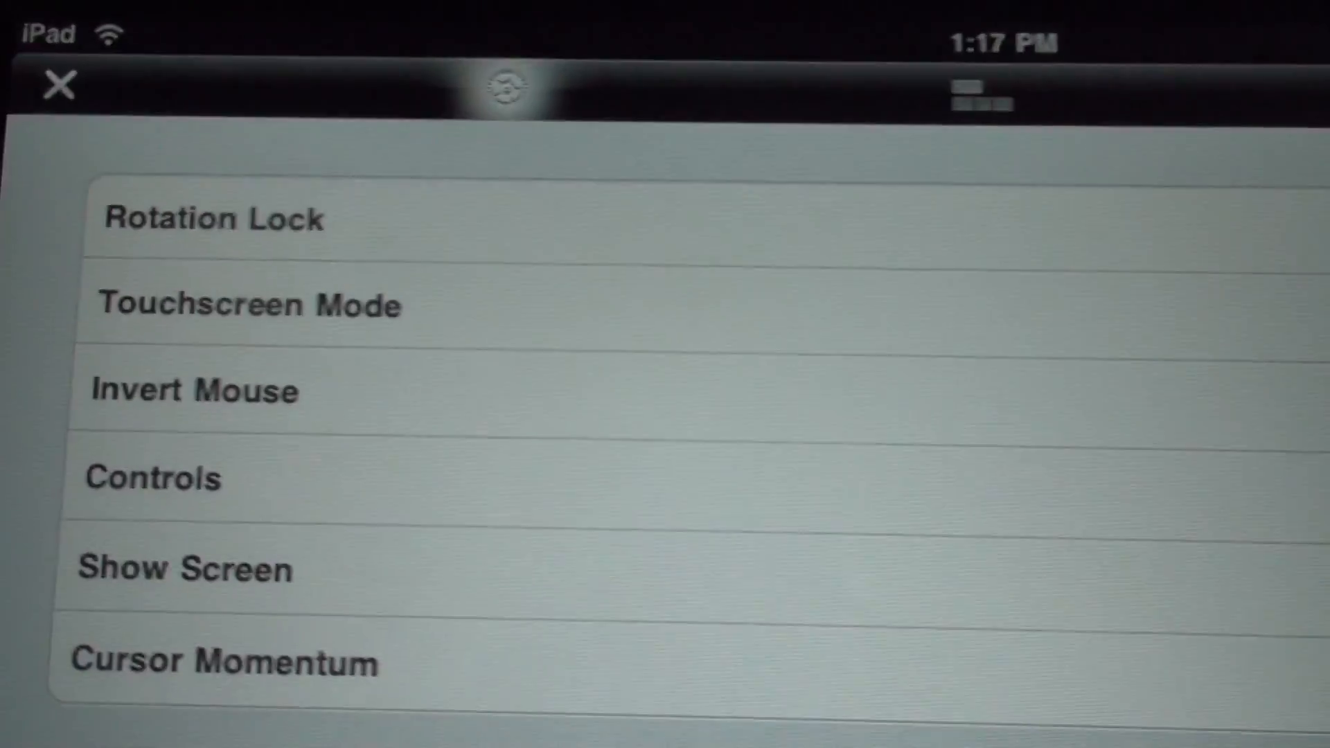
Scroll the iTeleport settings menu to reveal the Colors and Refresh options below Cursor Momentum.
scroll("down", 3)
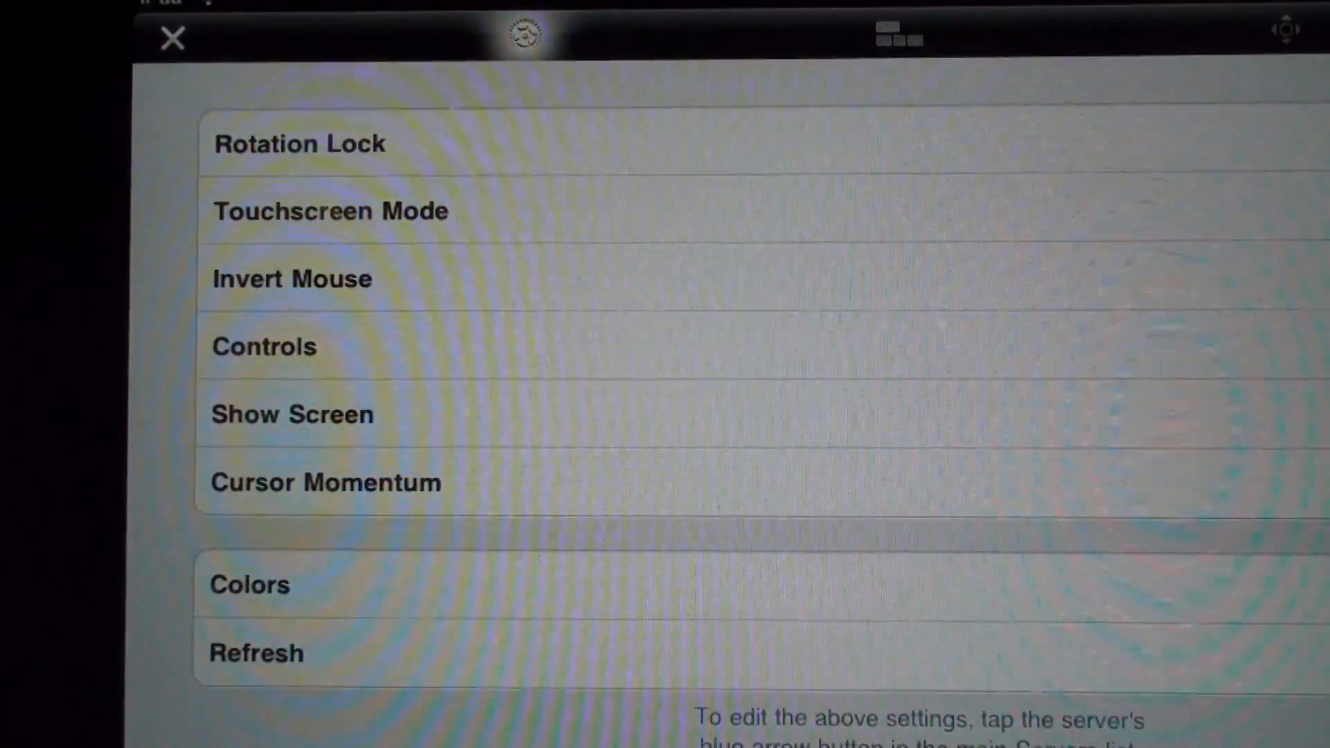